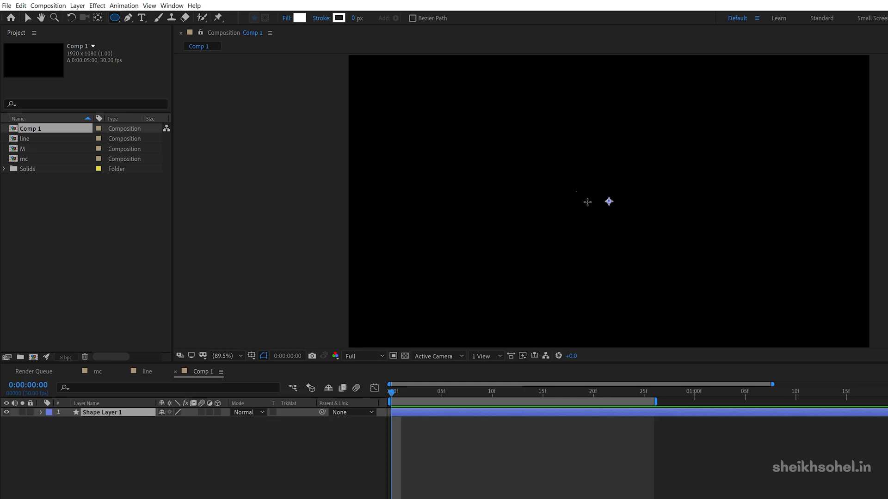
Draw a white-filled circle shape layer near the centre of the composition
{"action": "left_click_drag", "start_coordinate": [576, 191], "coordinate": [610, 226]}
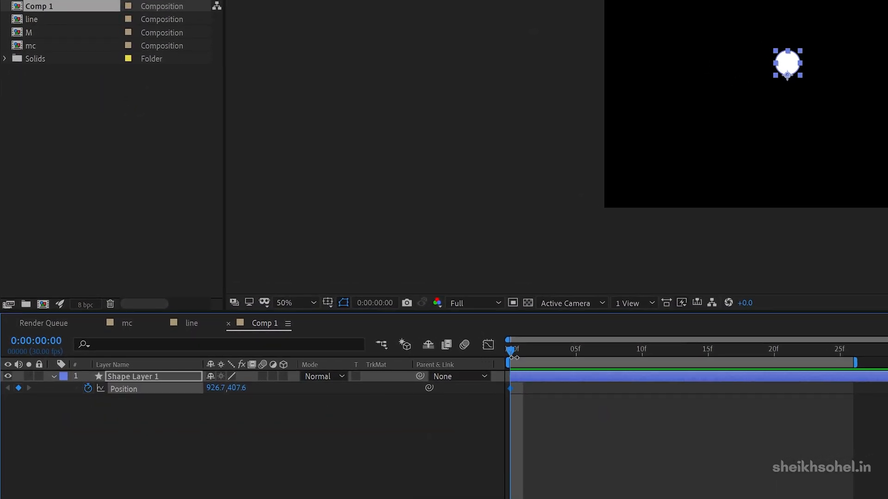
{"action": "mouse_move", "coordinate": [569, 355]}
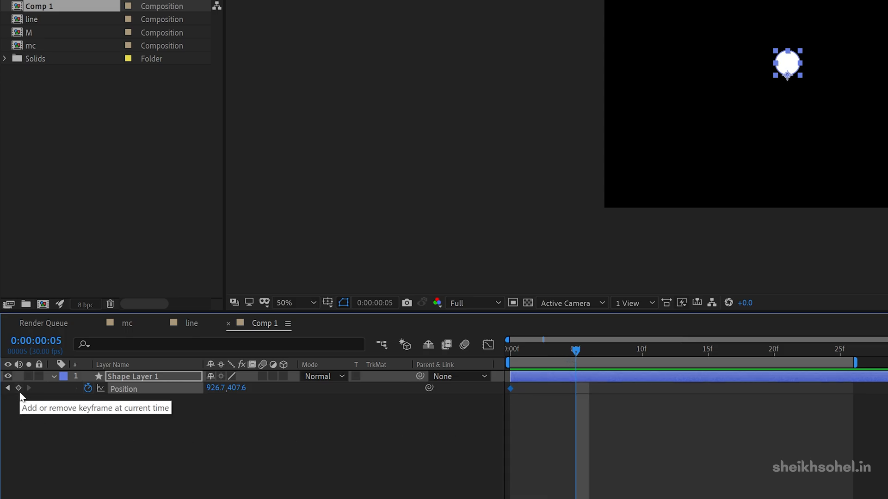
Add a position keyframe for the circle at frame 5
{"action": "left_click", "coordinate": [19, 387]}
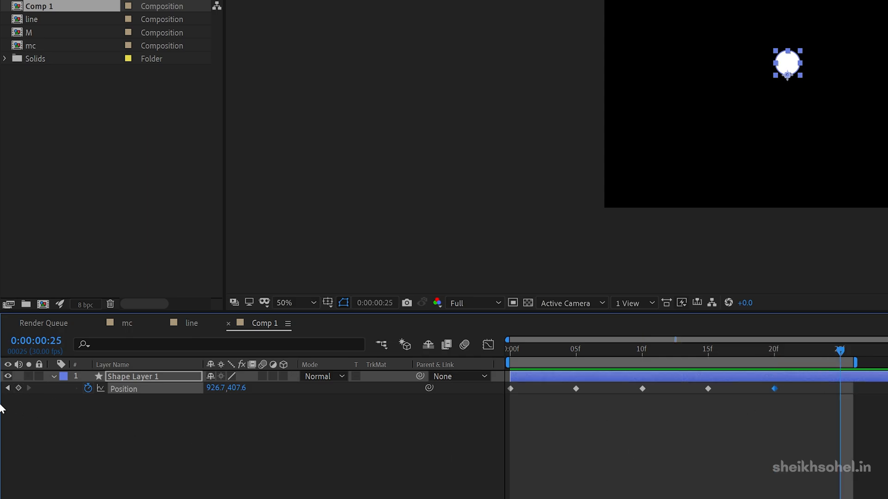
{"action": "mouse_move", "coordinate": [543, 355]}
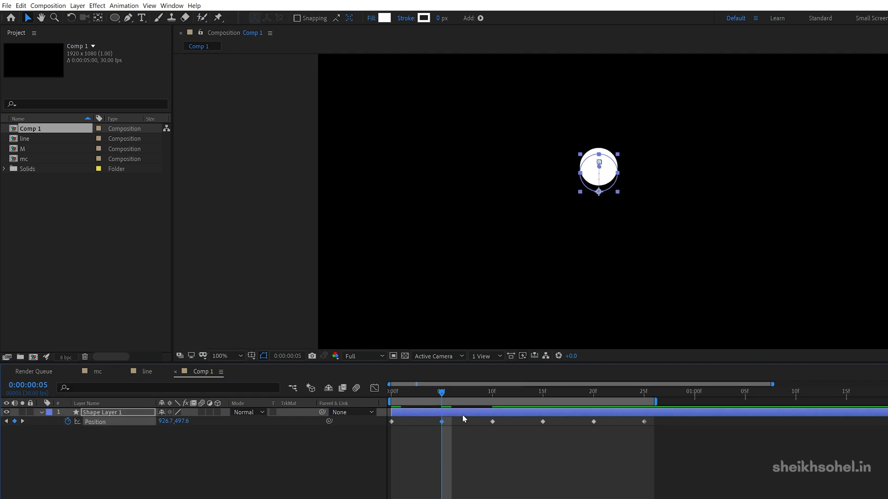
Move the ball down to the bottom of the frame and advance to a later keyframe
{"action": "left_click_drag", "start_coordinate": [599, 173], "coordinate": [598, 315]}
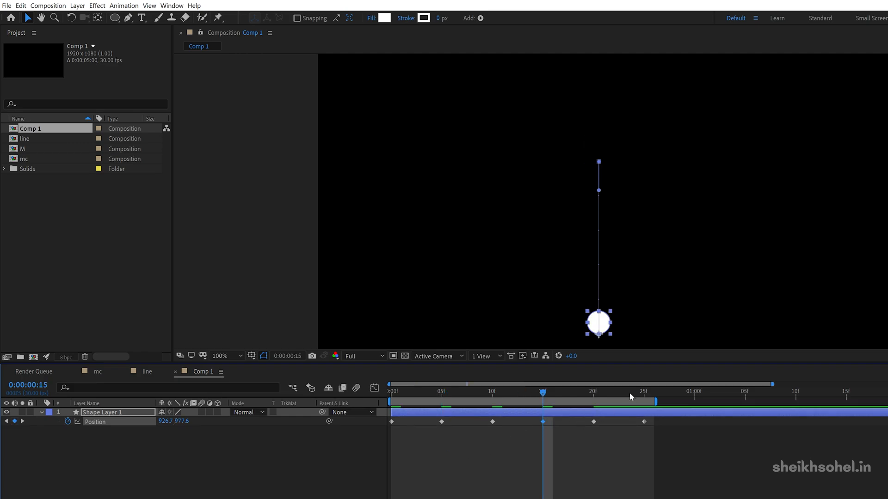
{"action": "left_click", "coordinate": [644, 391]}
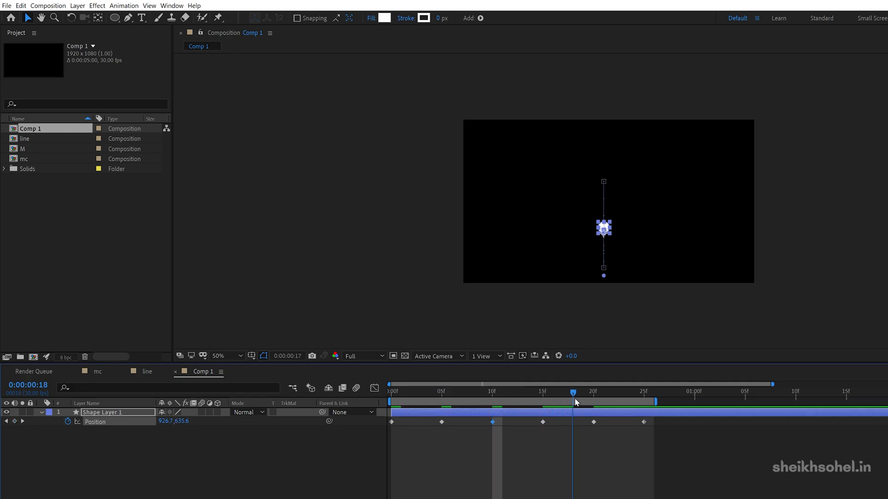
Select the position keyframes and show them as curves in the Graph Editor
{"action": "left_click", "coordinate": [583, 391]}
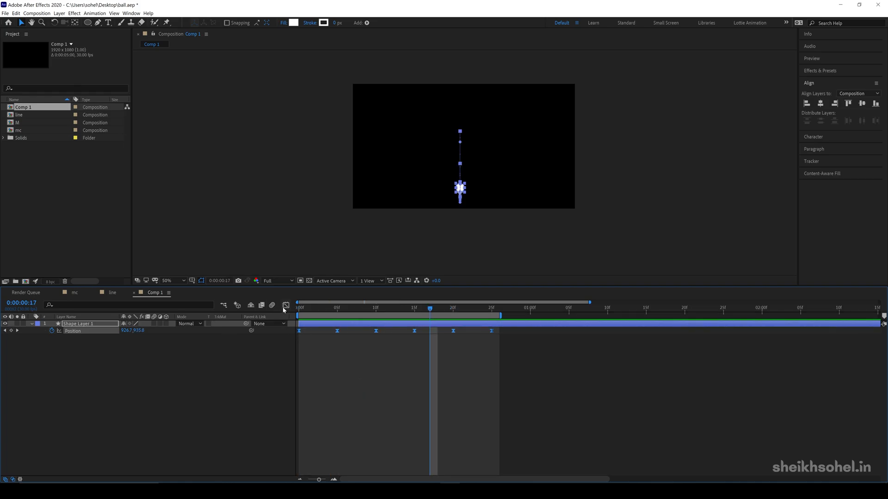
{"action": "left_click", "coordinate": [286, 305]}
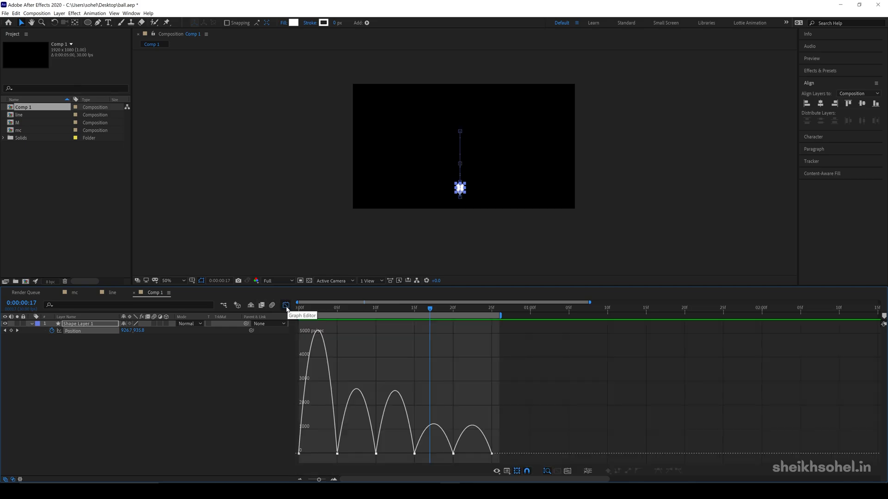